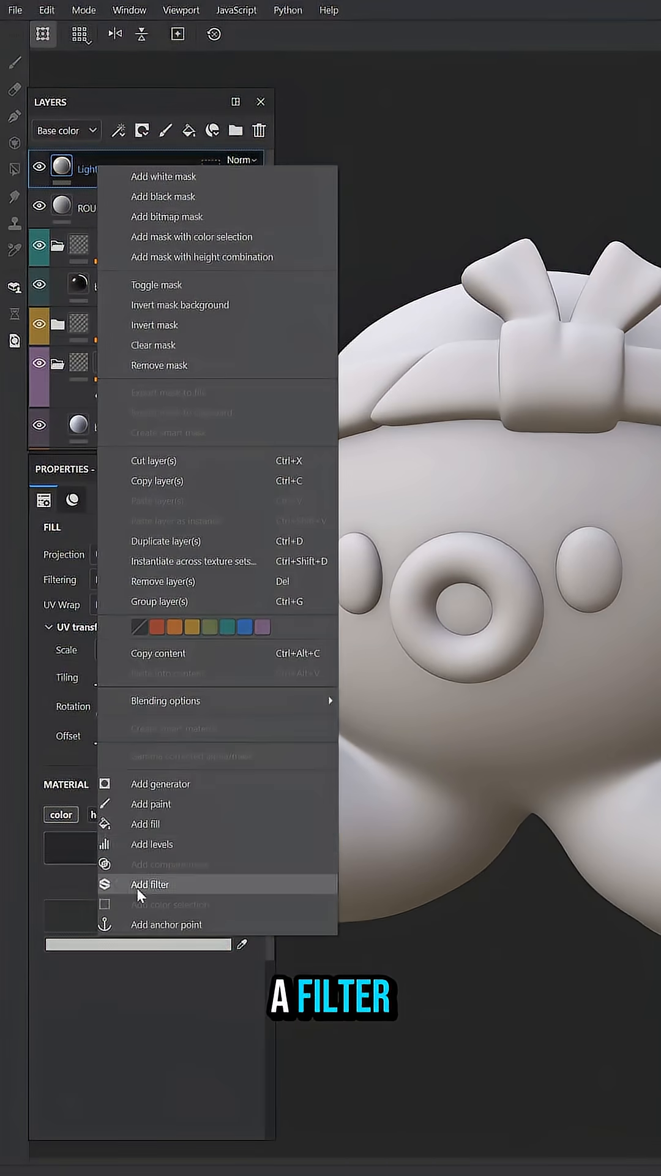
# - Add an HSL Perceptive filter to the Lighten layer and raise lightness to 0.626
pyautogui.click(150, 883)
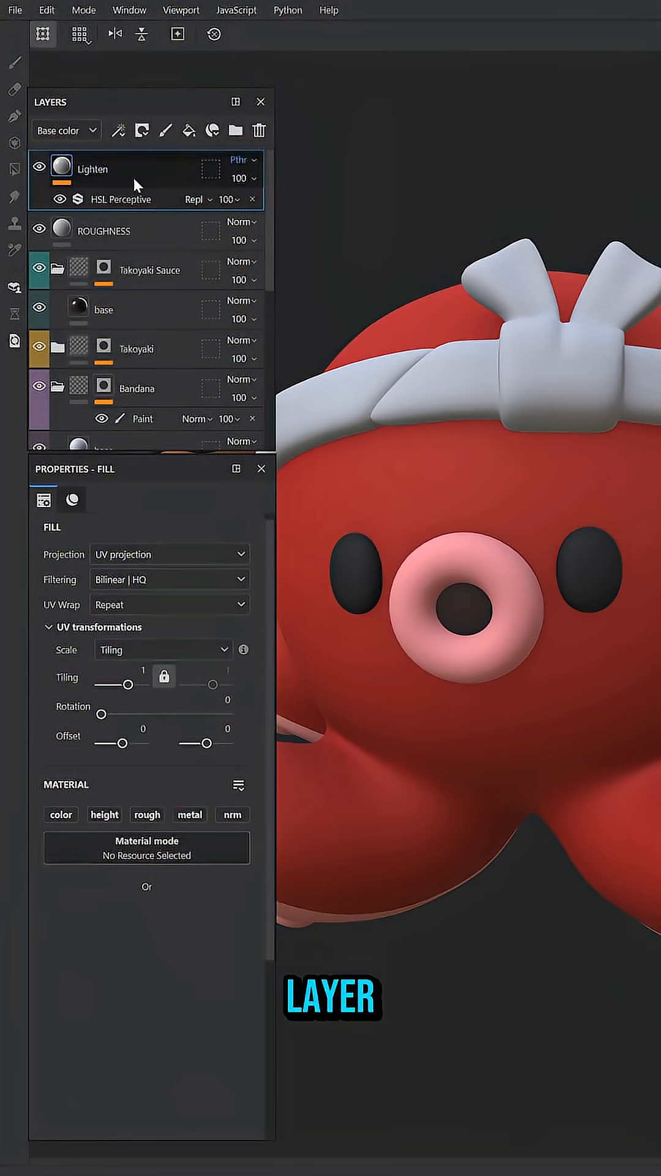
pyautogui.click(120, 198)
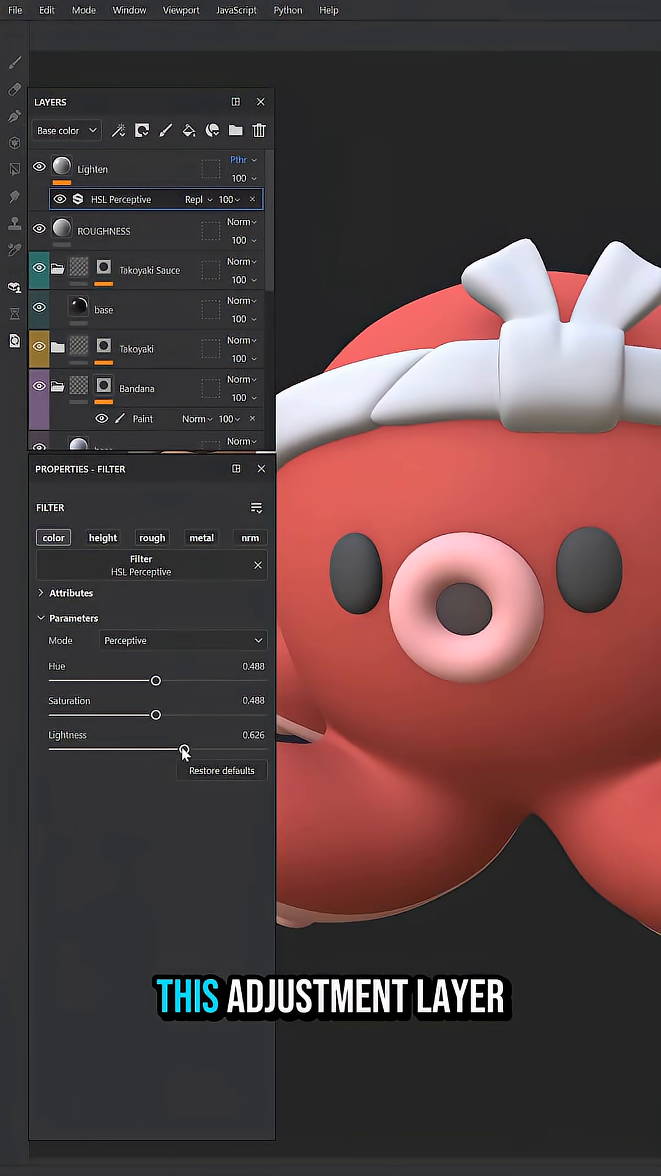
# - Give Lighten a black mask with a Light generator, adjusting light direction and lightness
pyautogui.rightClick(93, 167)
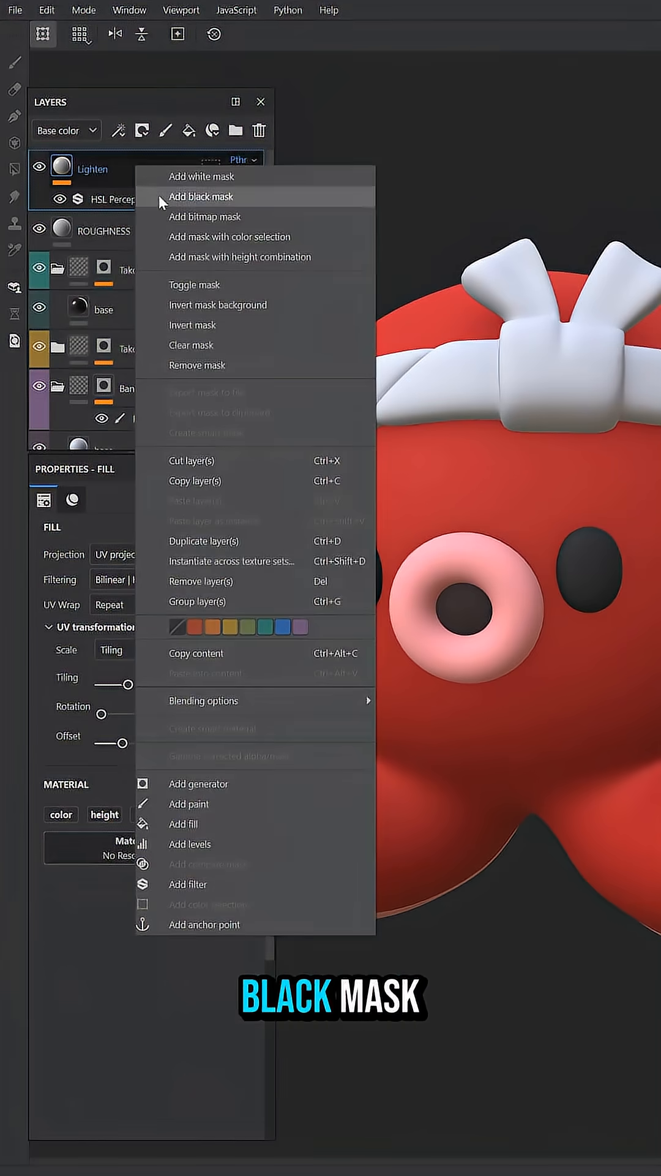
pyautogui.click(200, 197)
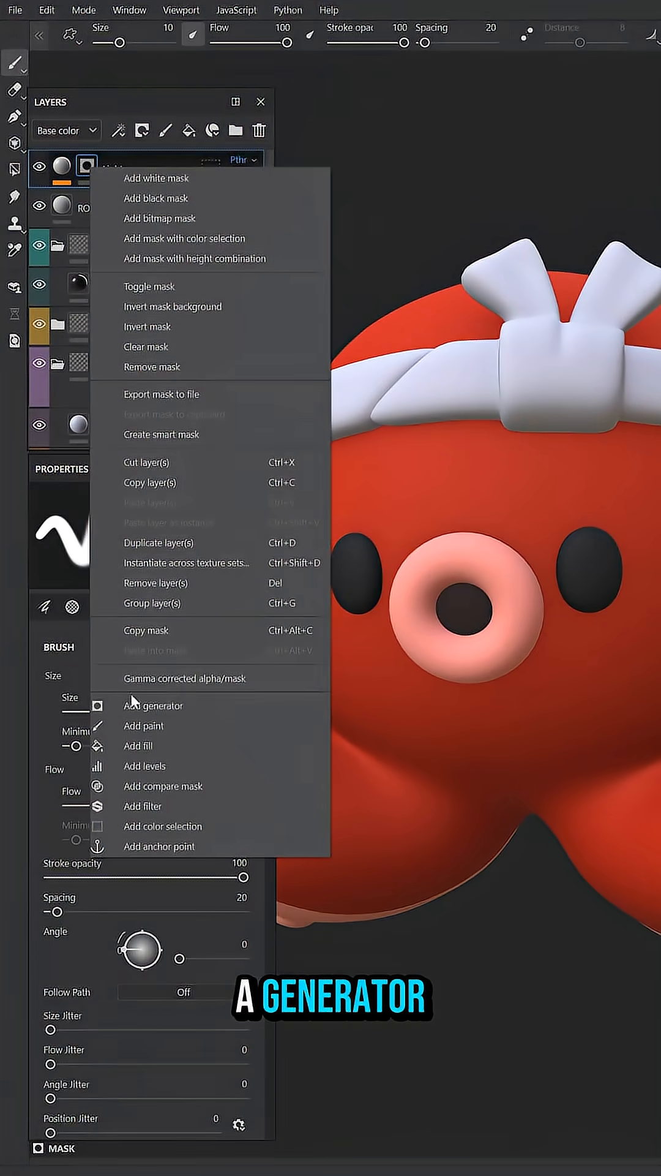
pyautogui.click(153, 705)
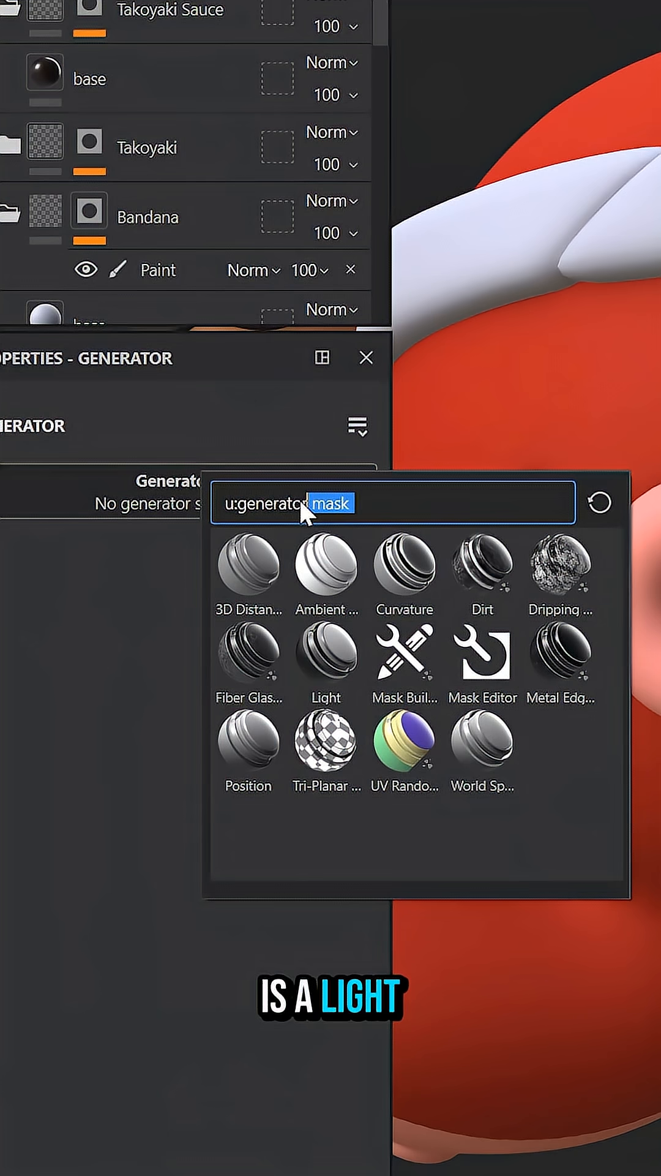
pyautogui.click(325, 652)
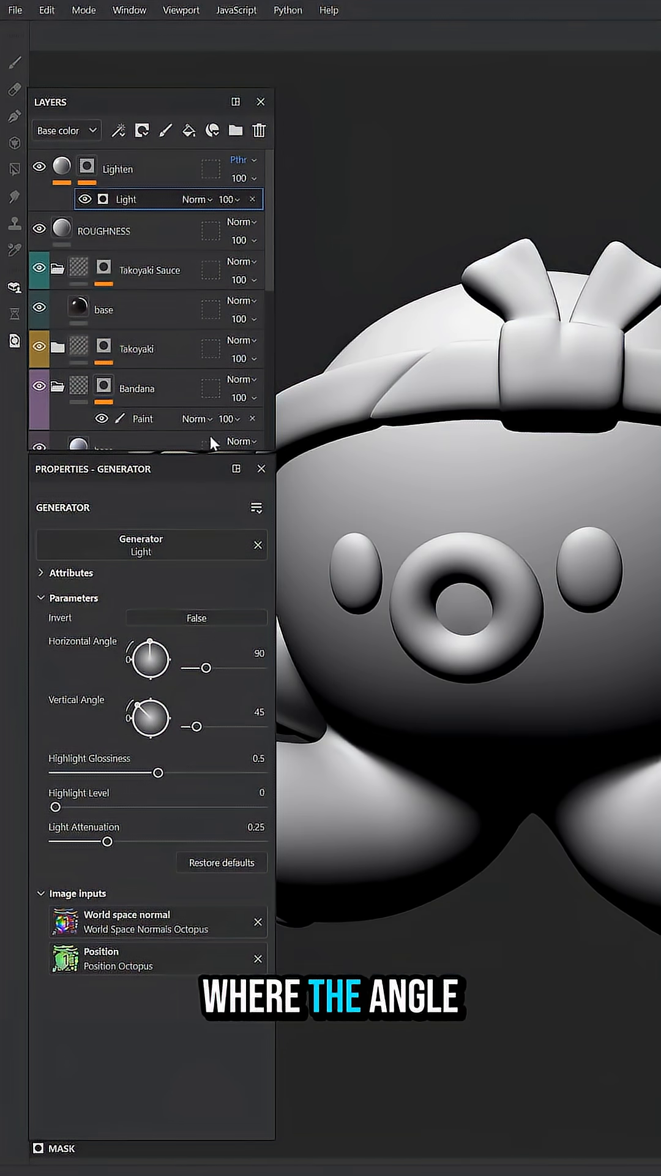
pyautogui.moveTo(193, 726); pyautogui.dragTo(210, 725)
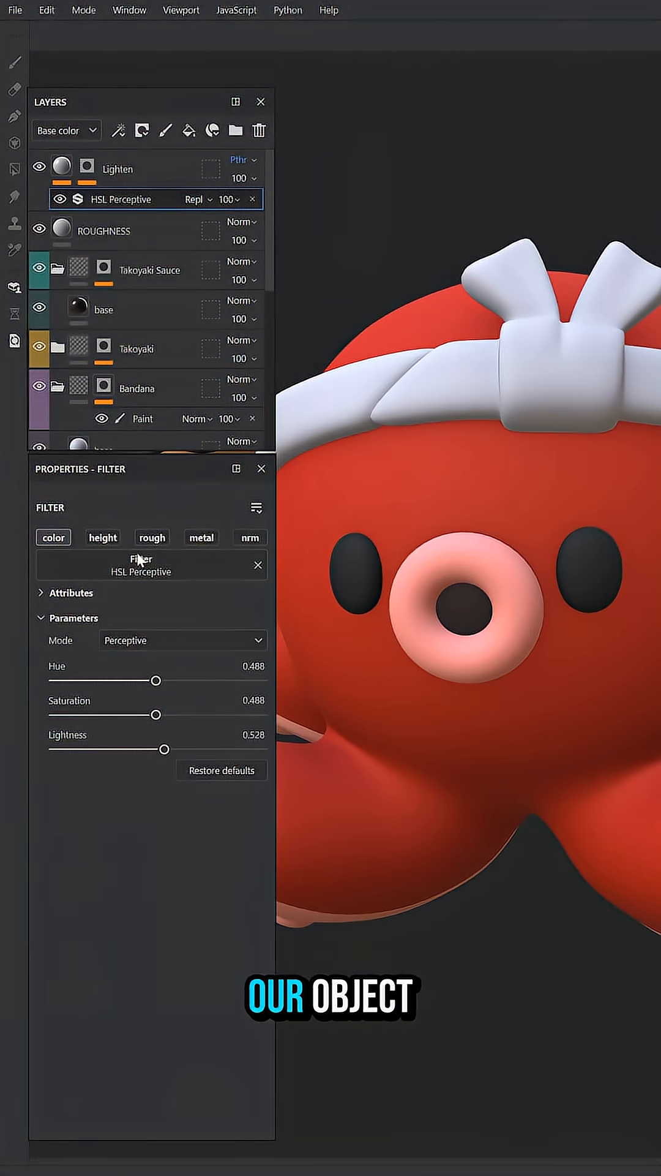
pyautogui.moveTo(150, 719); pyautogui.dragTo(207, 719)
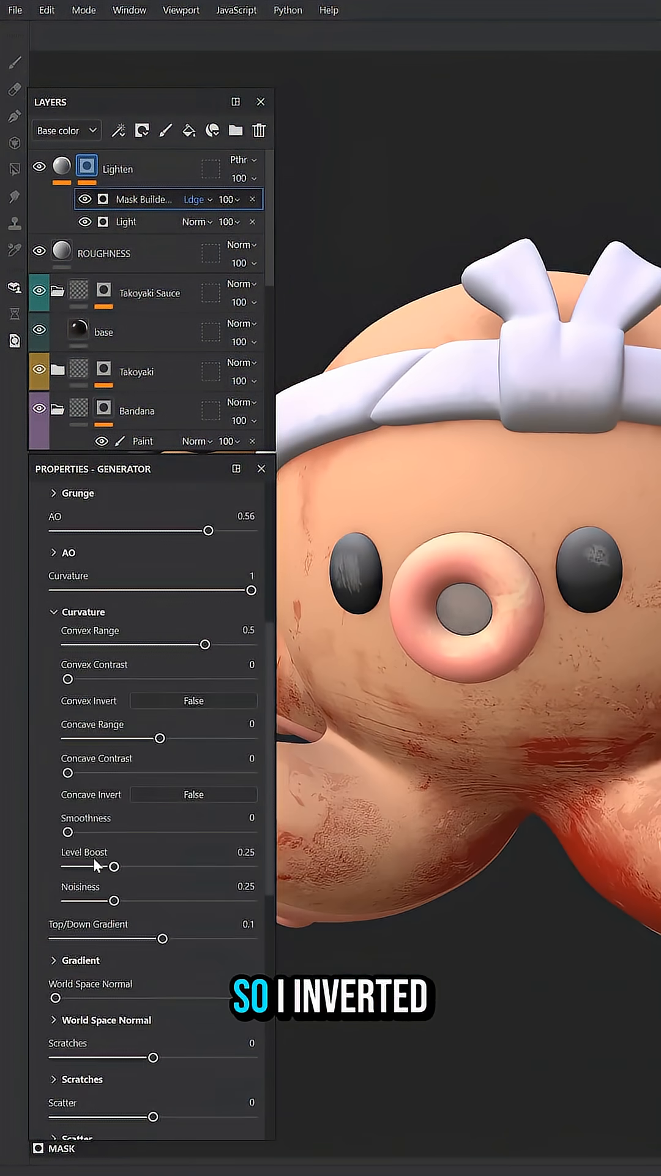
# - Add a Blur Slope filter to the Lighten mask using Grunge Leaks custom noise
pyautogui.rightClick(86, 166)
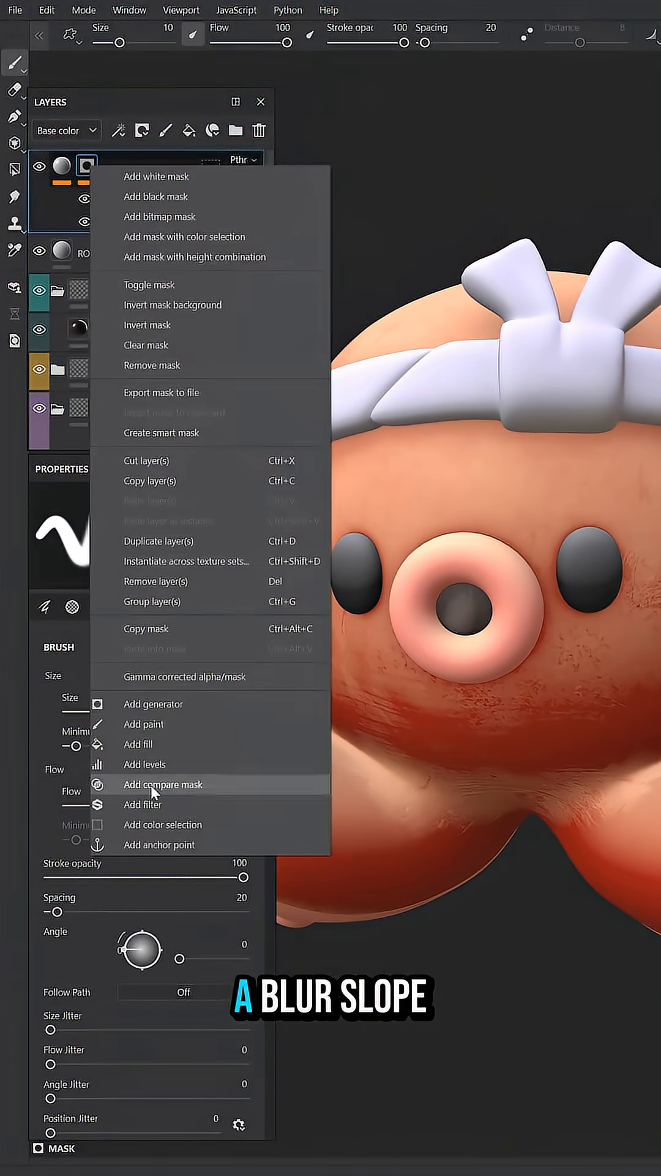
pyautogui.click(141, 804)
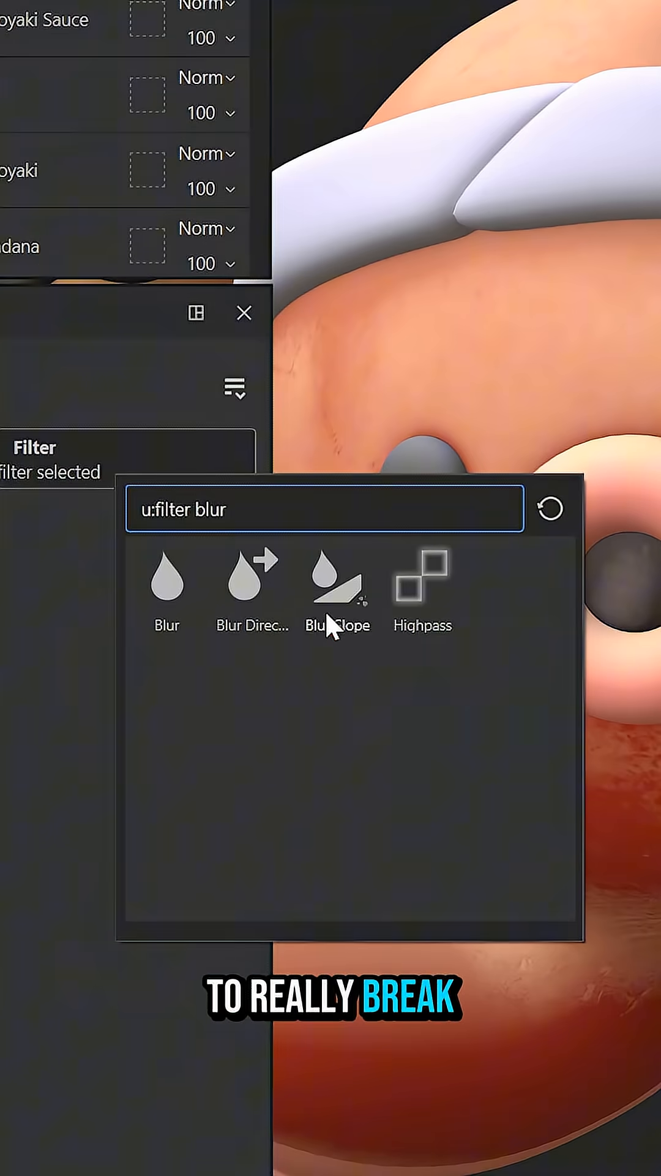
pyautogui.click(338, 592)
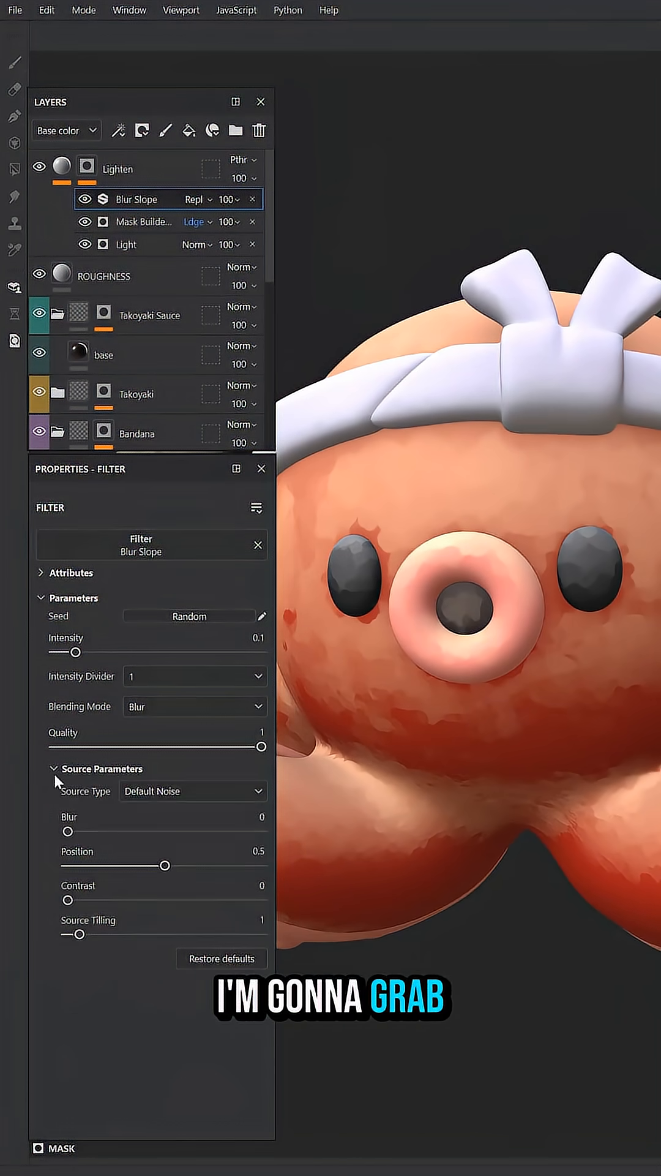
pyautogui.click(192, 790)
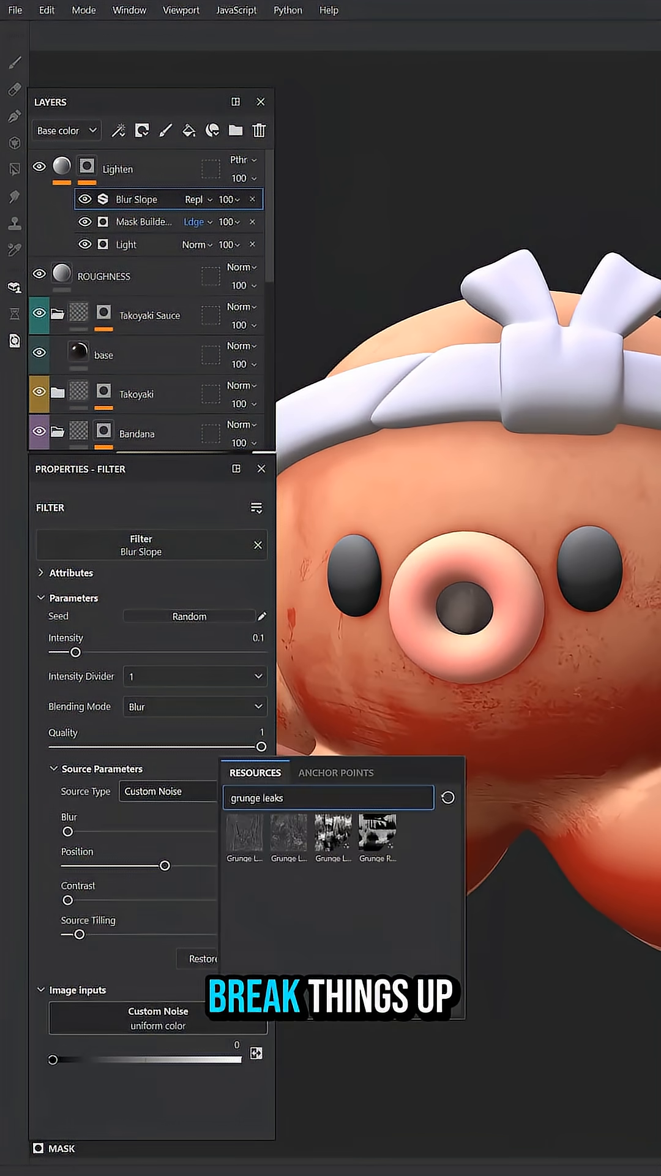
pyautogui.click(244, 836)
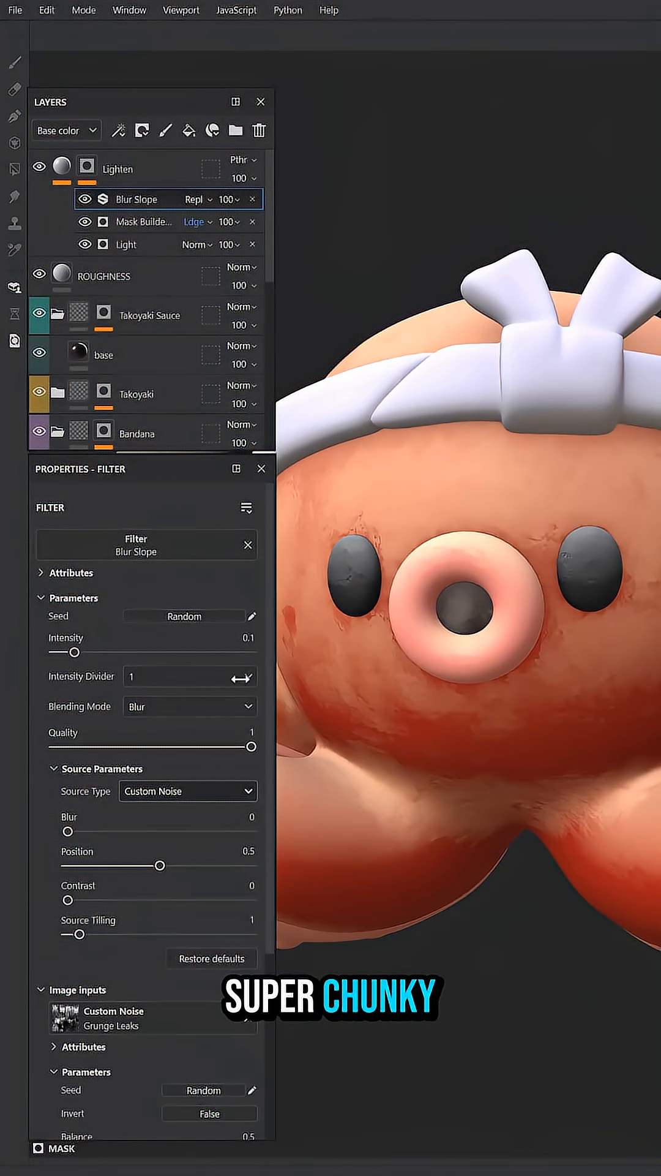
pyautogui.moveTo(79, 651); pyautogui.dragTo(101, 651)
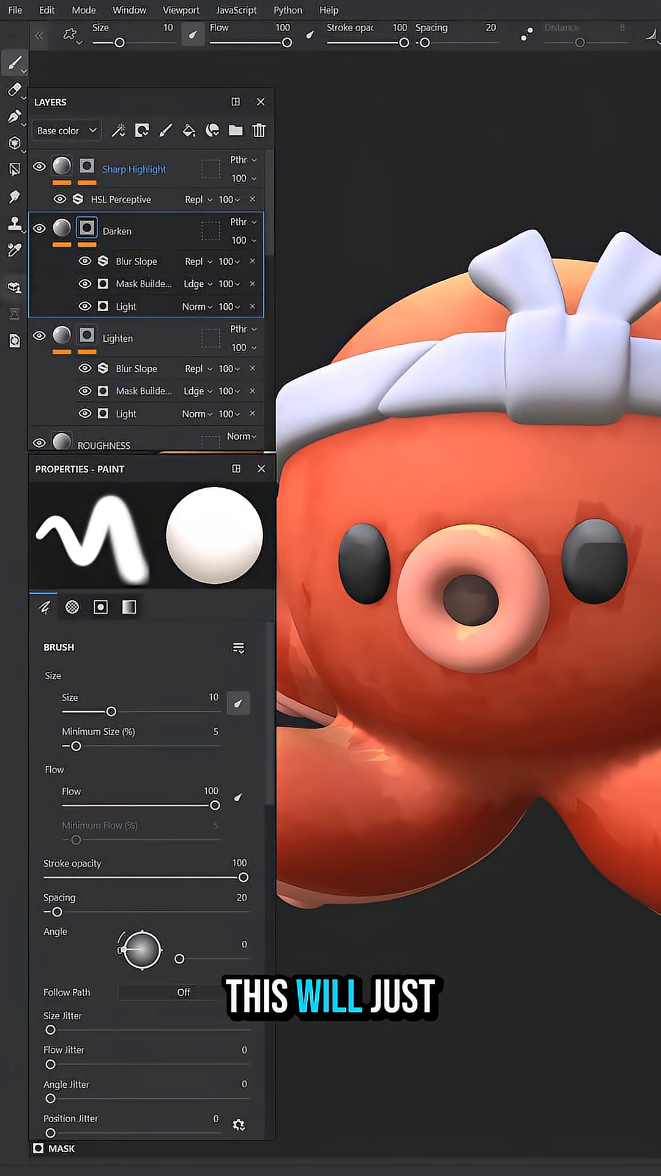
# - Tune Darken's light generator, reduce mask builder curvature, and lower lightness to 0.289
pyautogui.click(126, 306)
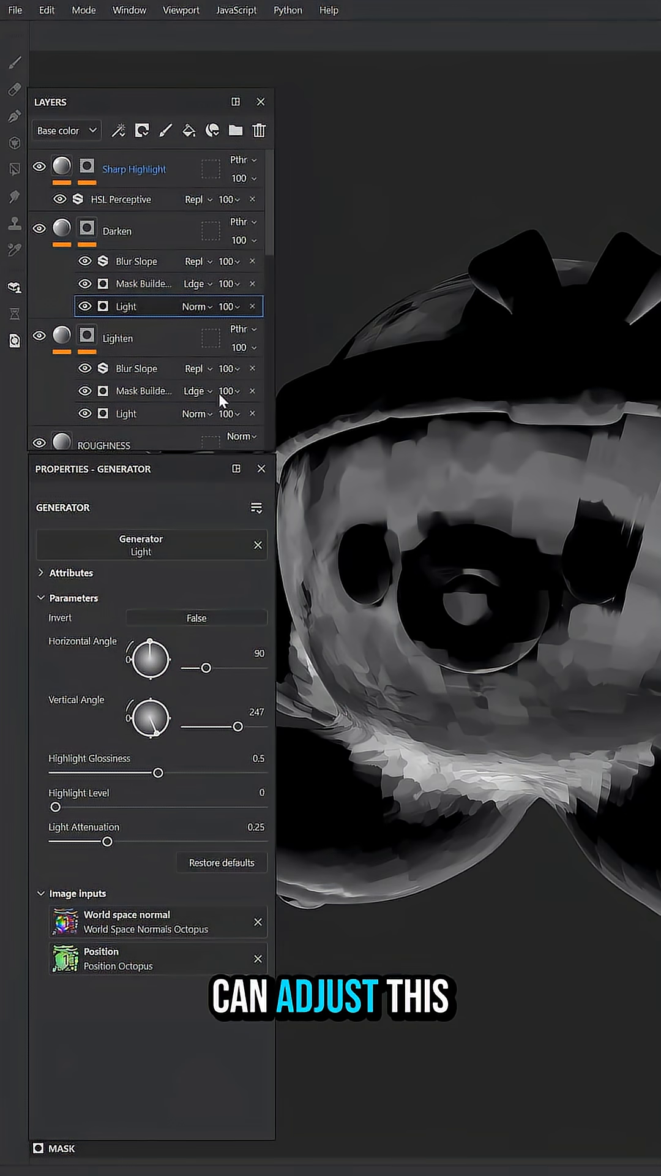
pyautogui.click(143, 283)
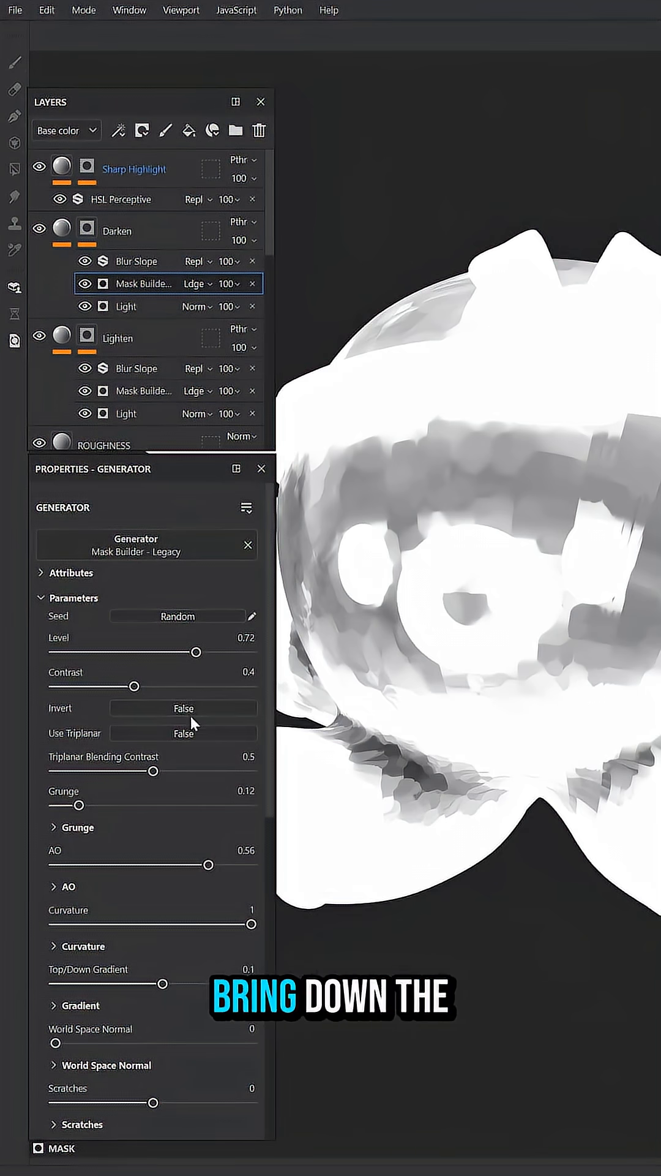
pyautogui.moveTo(254, 923); pyautogui.dragTo(59, 923)
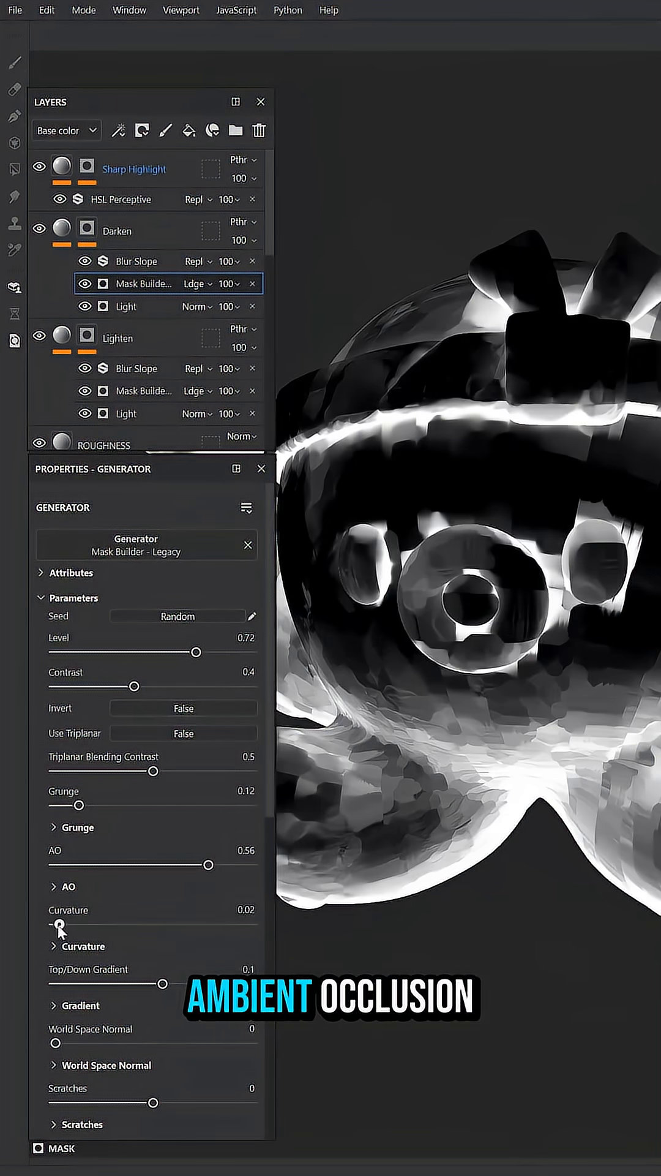
pyautogui.click(120, 261)
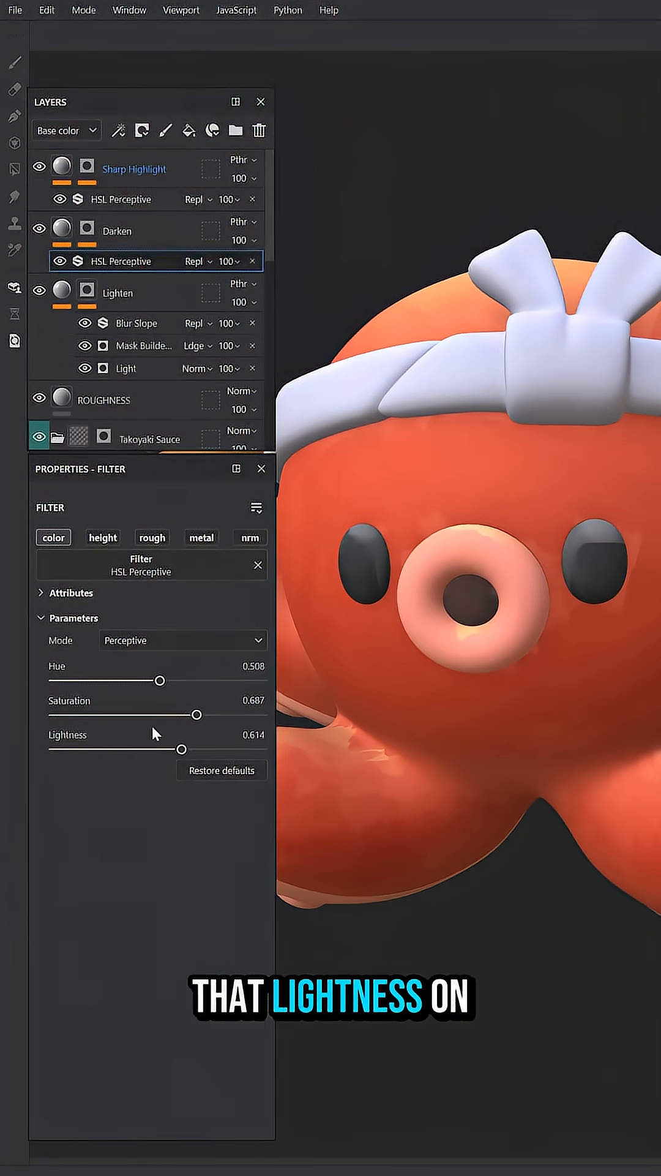
pyautogui.moveTo(178, 748); pyautogui.dragTo(109, 749)
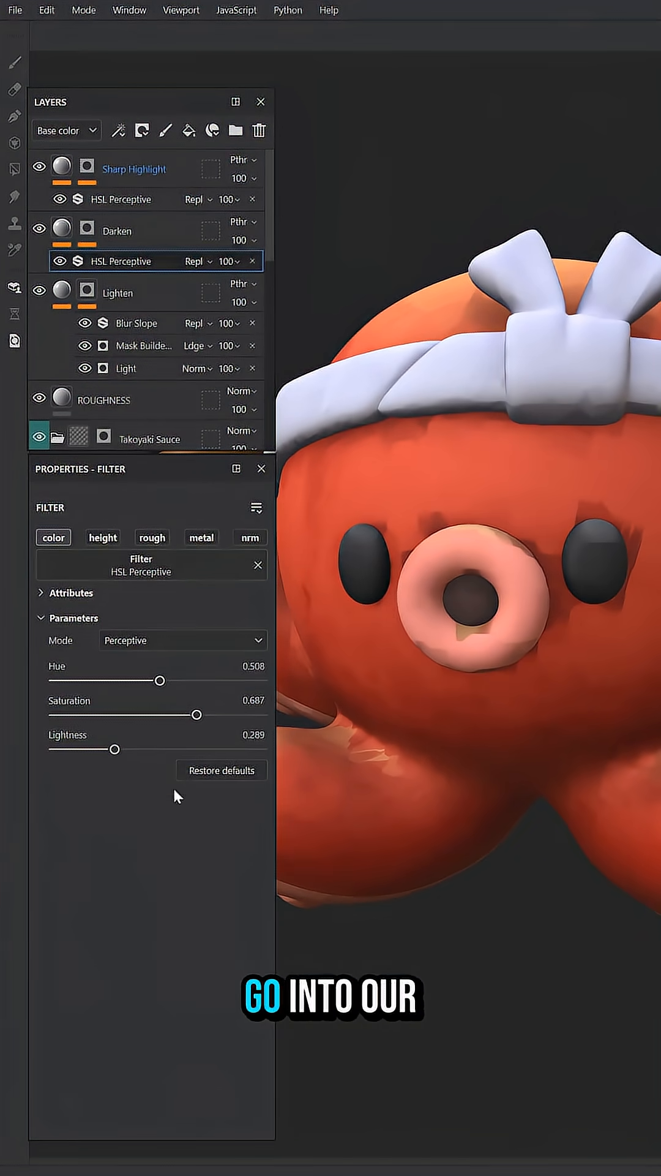
pyautogui.click(137, 261)
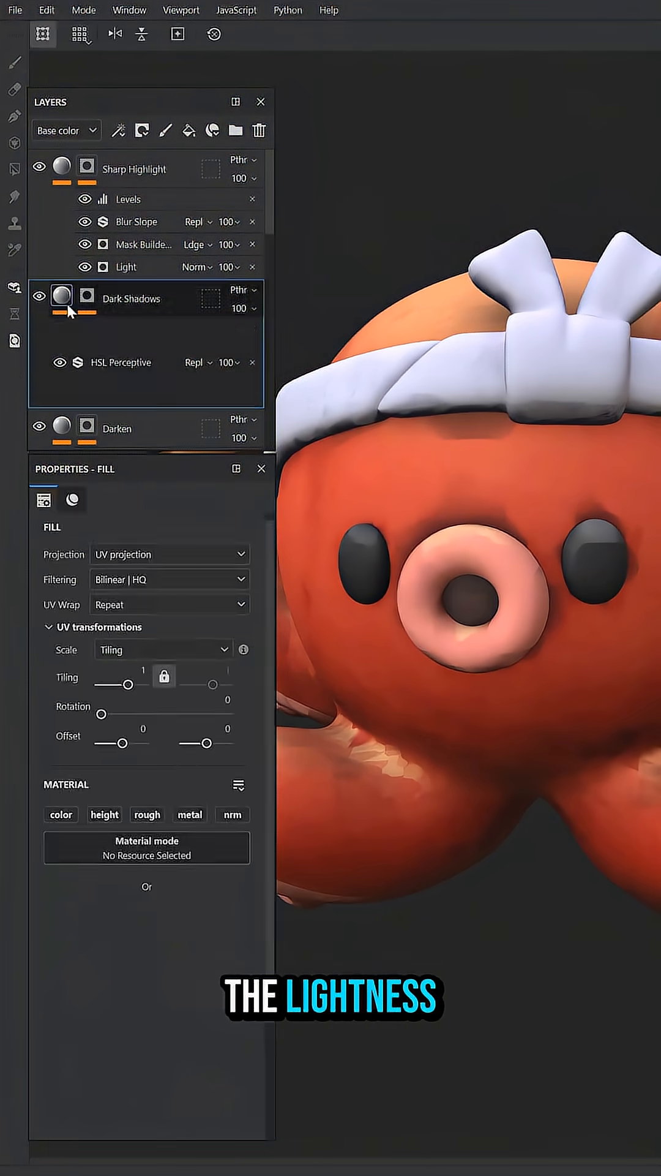
# - Set the Dark Shadows HSL filter to lightness 0.134 and nudge its hue
pyautogui.click(117, 328)
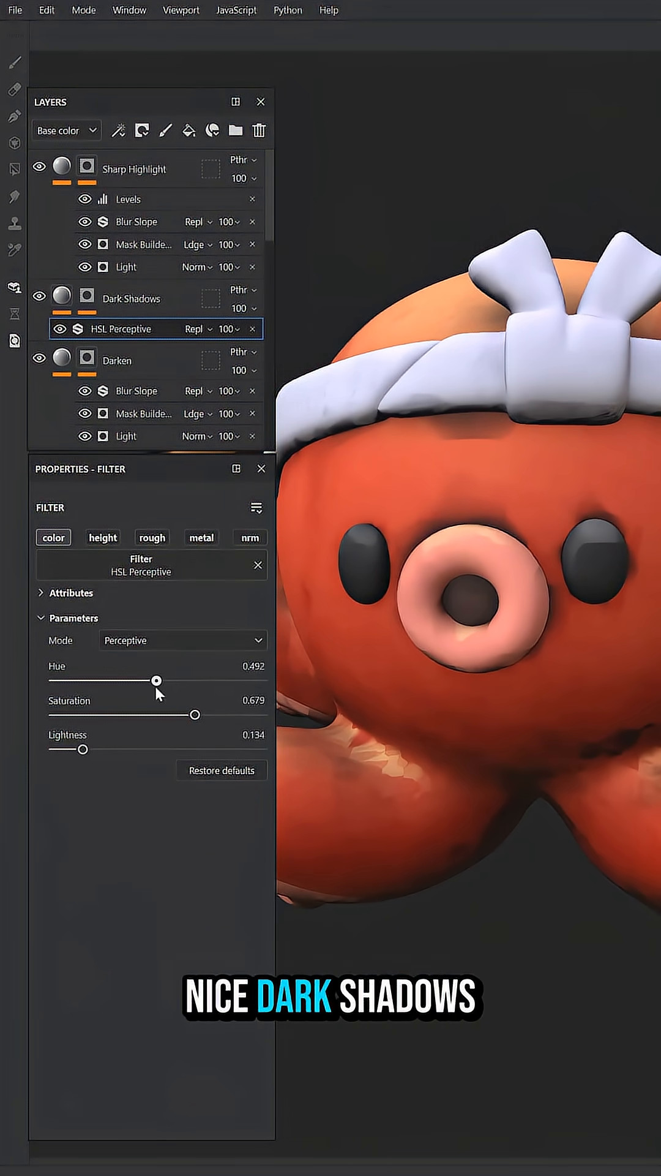
pyautogui.click(166, 130)
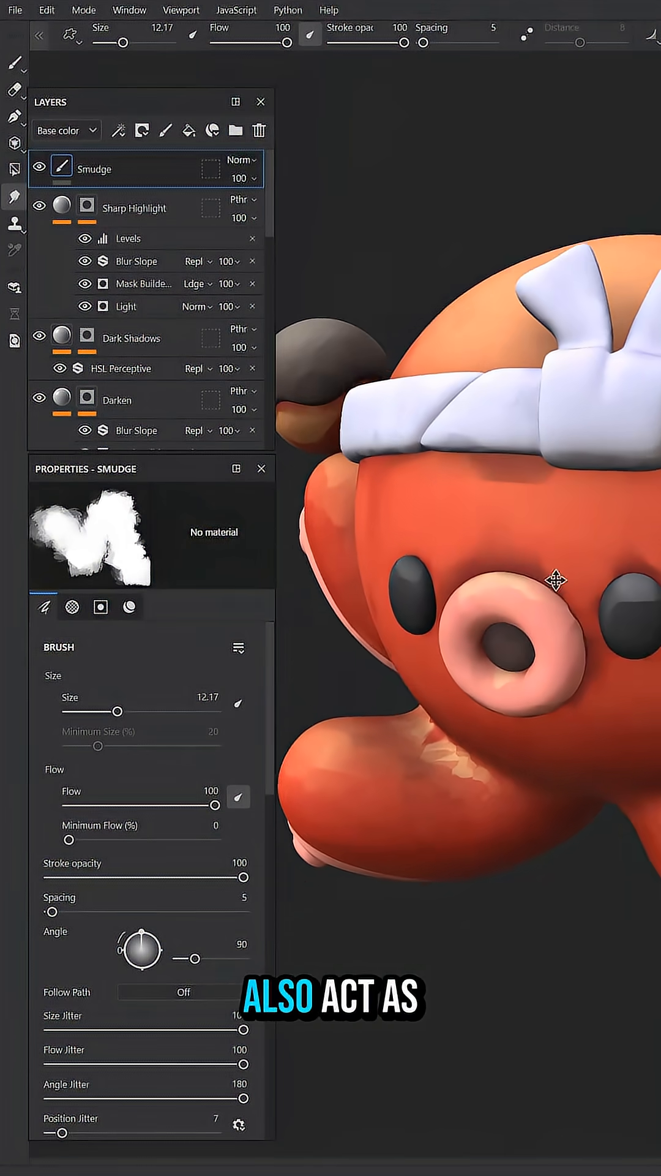
# - Smudge the shading across the octopus's forehead on the Passthrough Smudge layer
pyautogui.moveTo(557, 578); pyautogui.dragTo(453, 604)
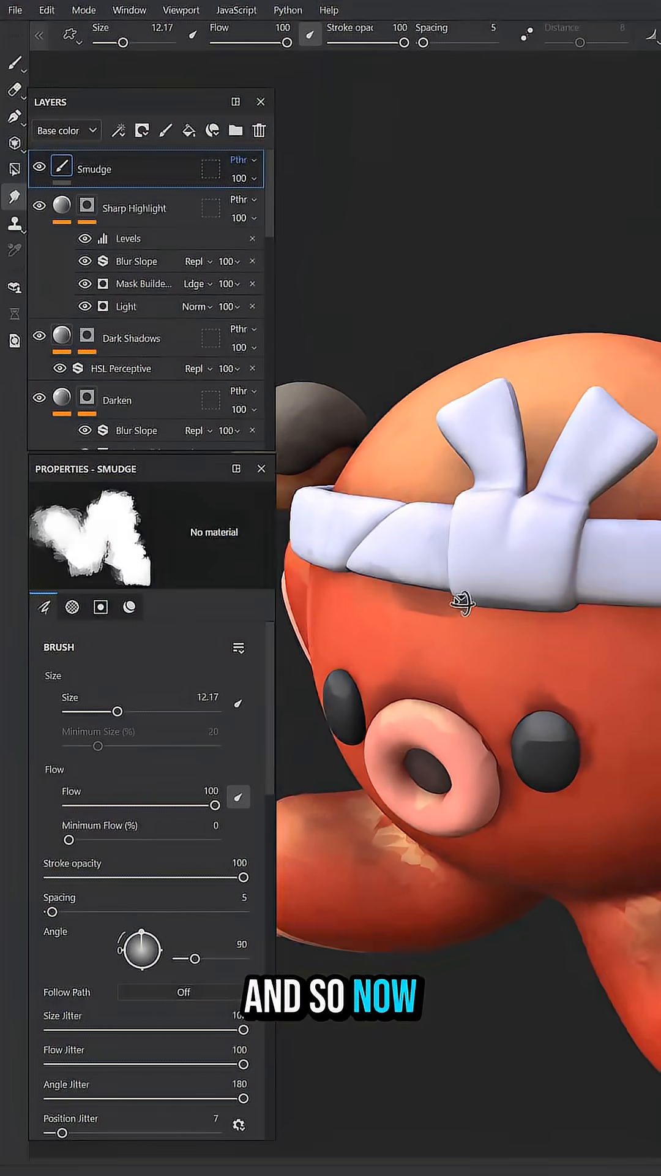